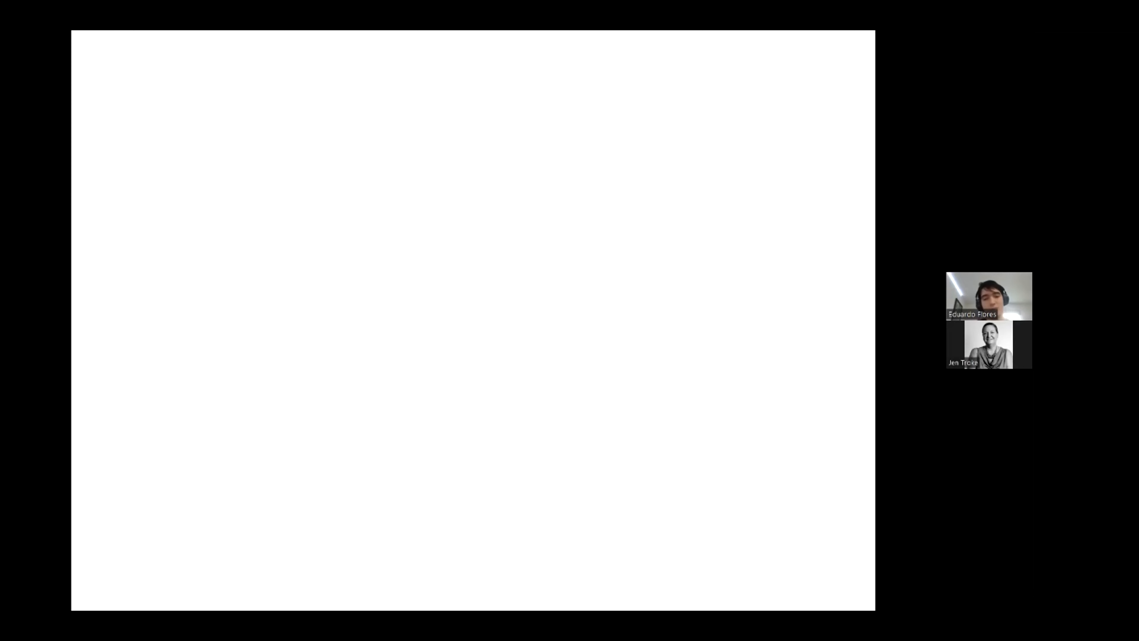
pyautogui.write('My name is')
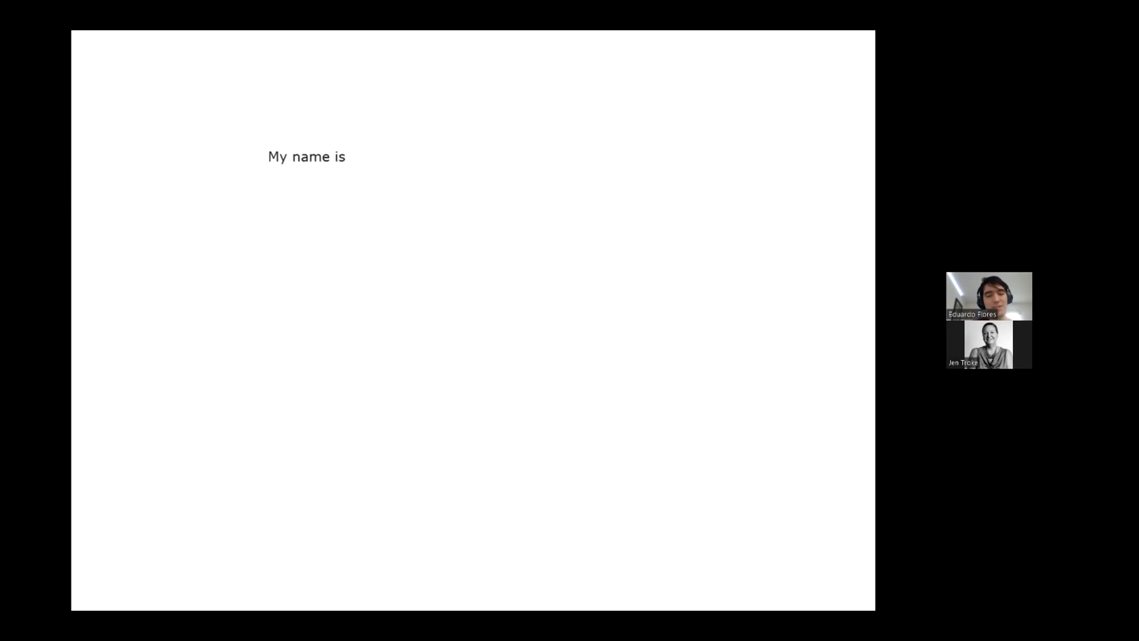
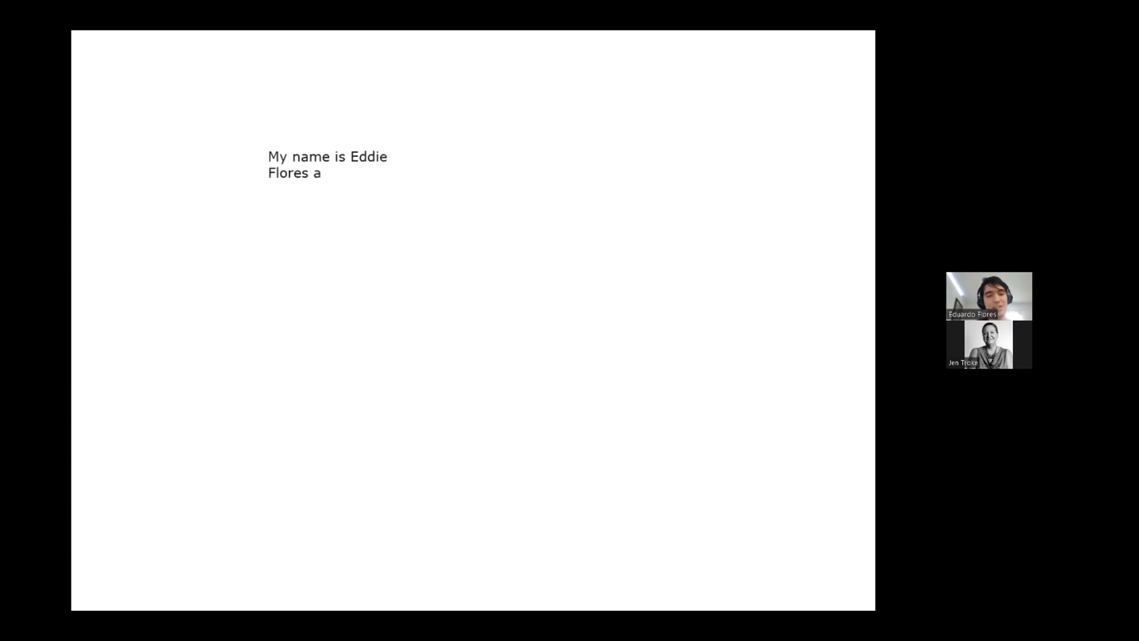
pyautogui.write('nd I wor')
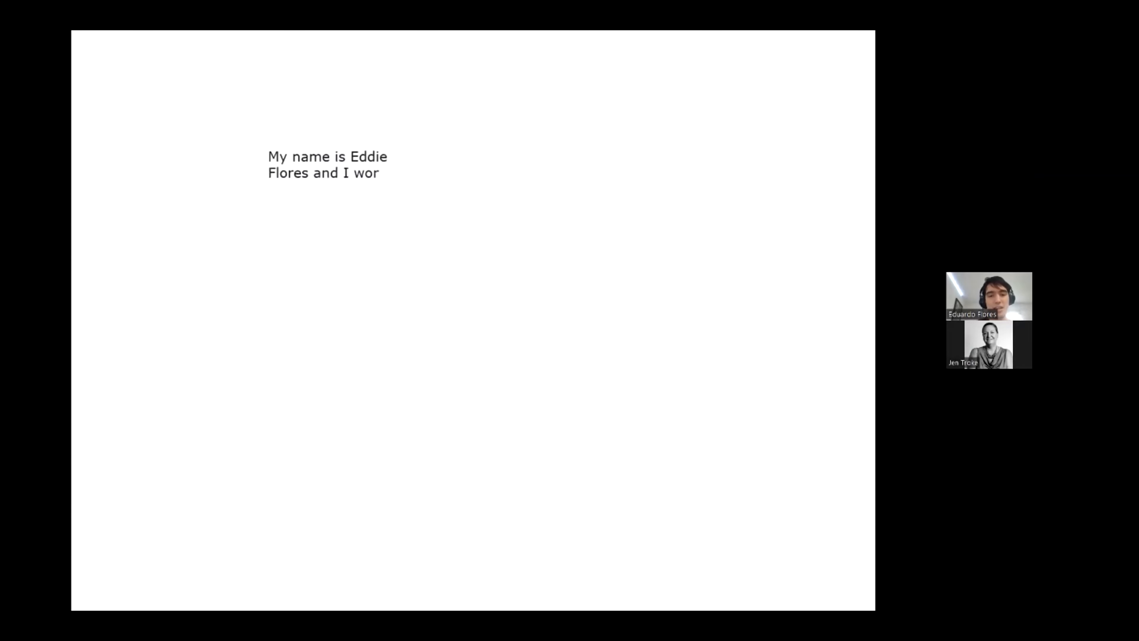
pyautogui.write('k at APRO and I have a')
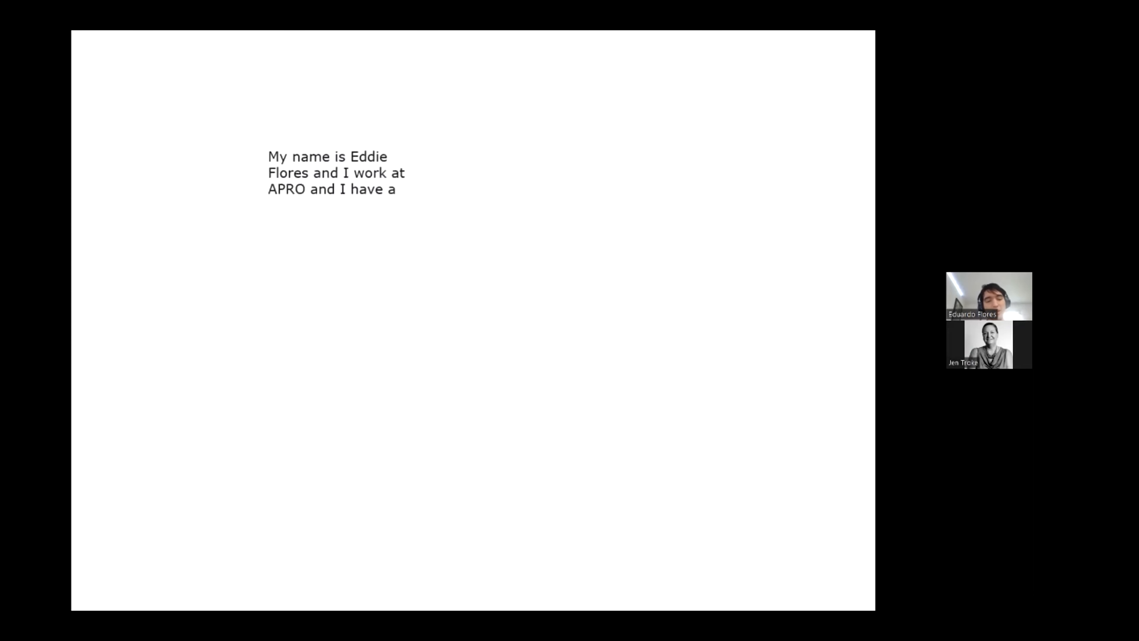
pyautogui.write('great job!')
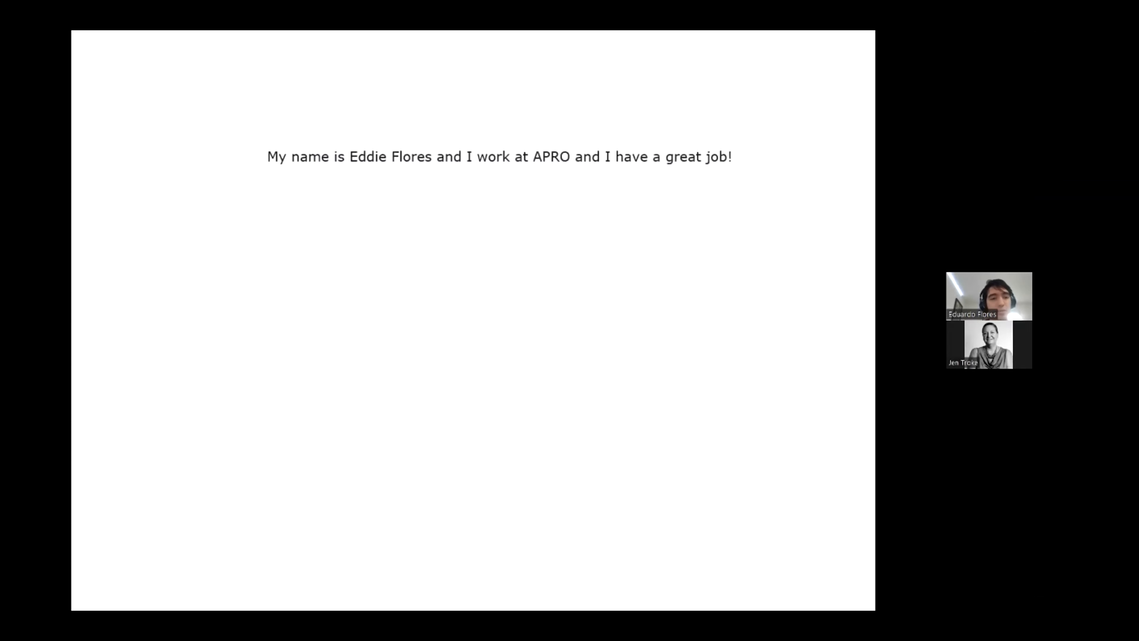
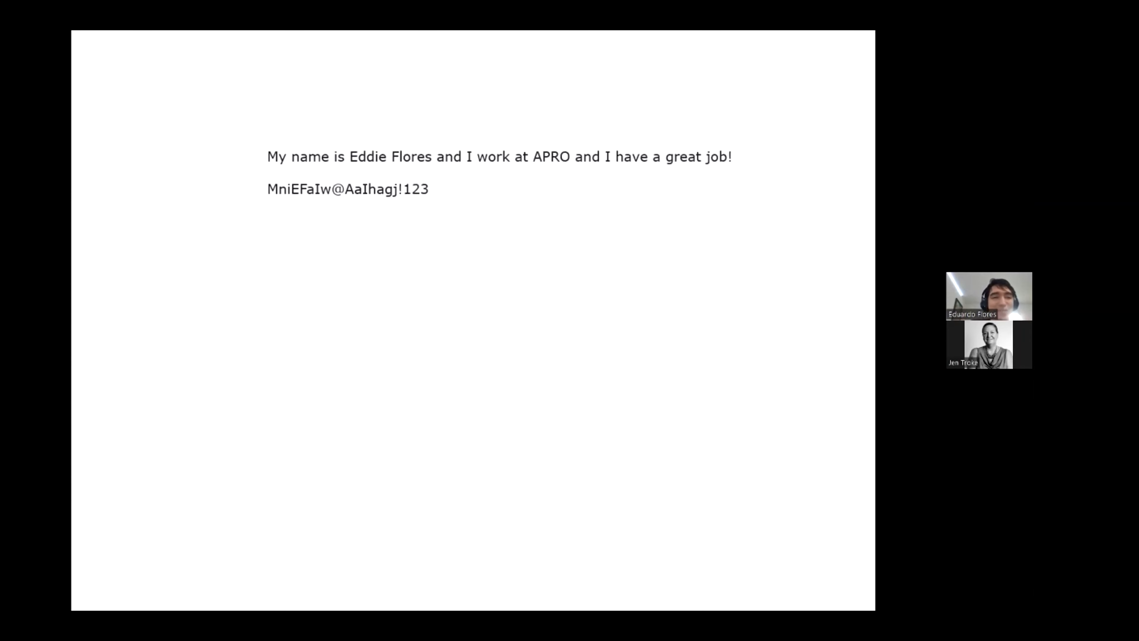